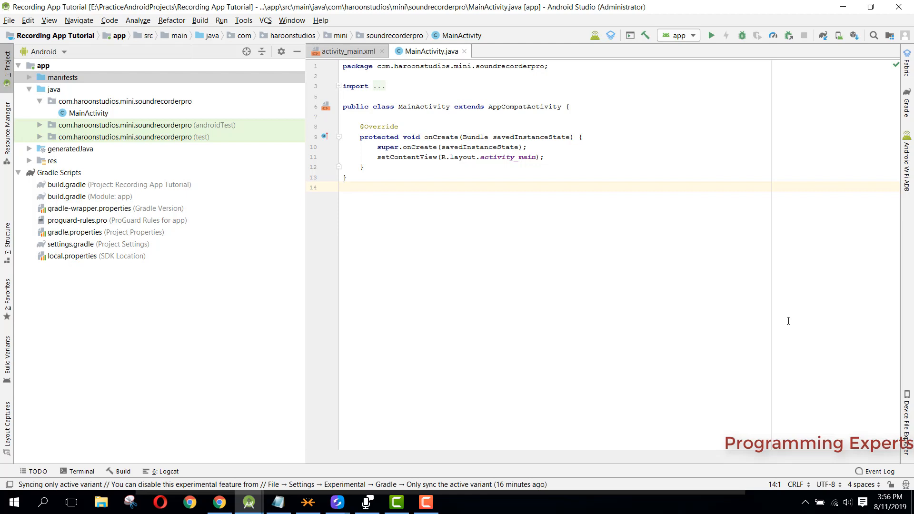
mouse_move(547, 235)
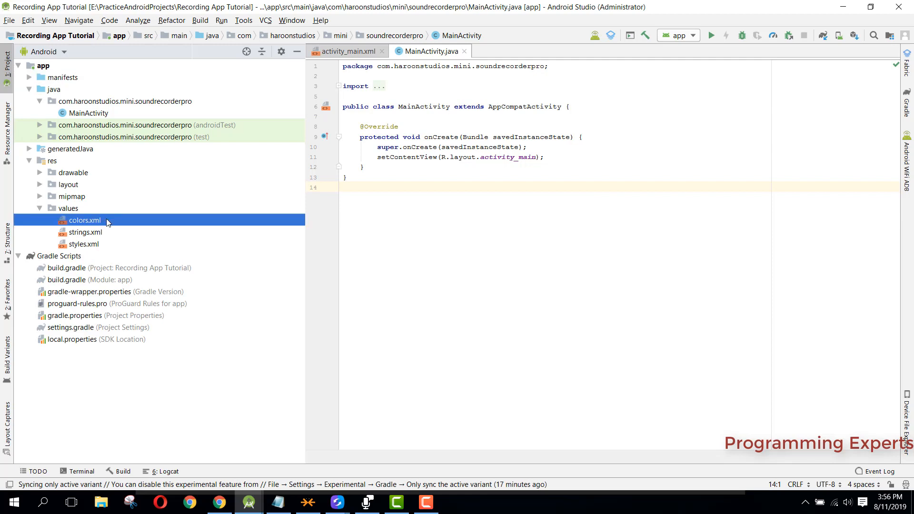
double_click(85, 220)
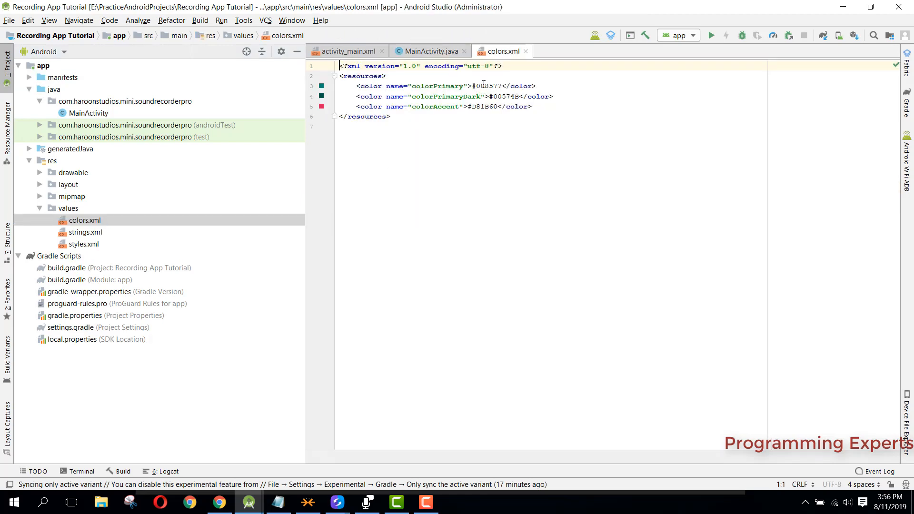
double_click(495, 85)
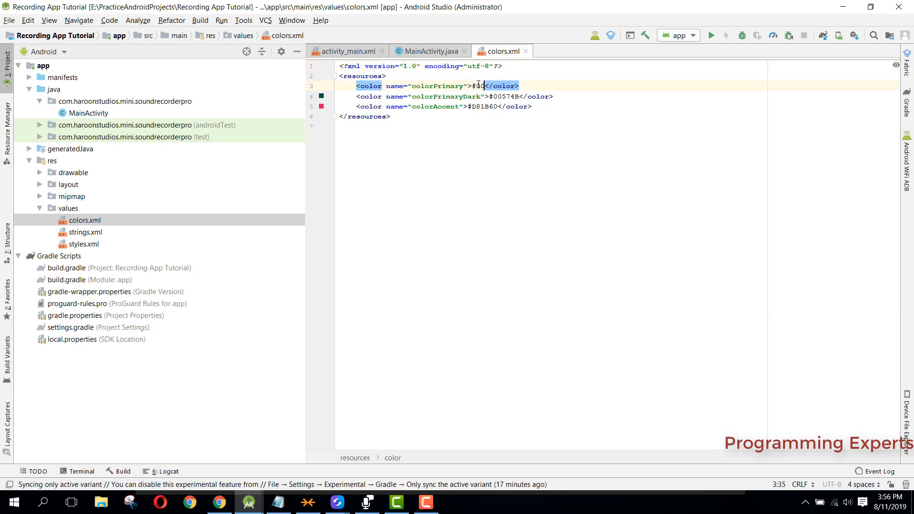
type("05")
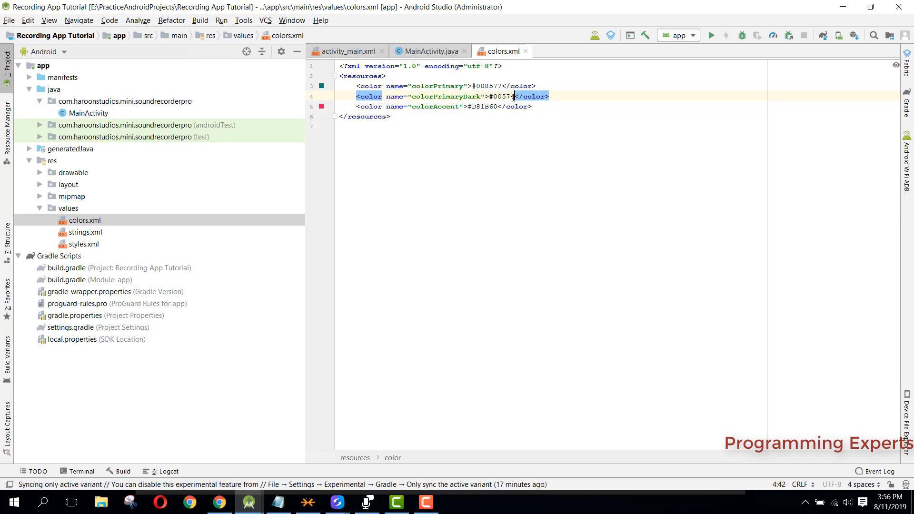
type("B")
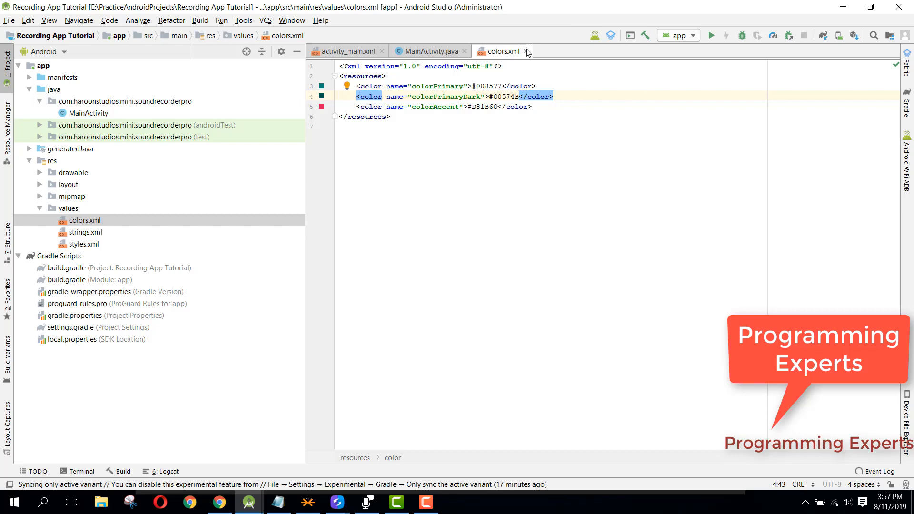
mouse_move(526, 52)
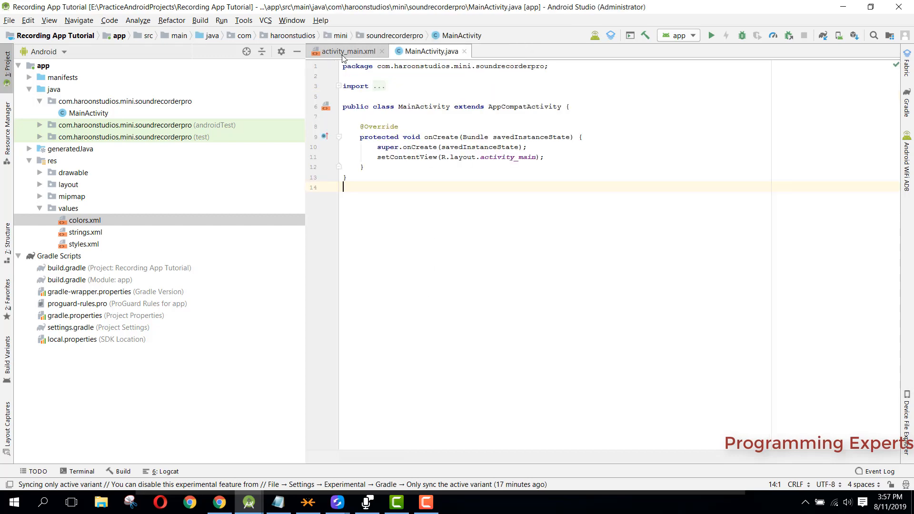
Replace the ConstraintLayout root of activity_main.xml with an empty RelativeLayout, dropping the Hello World TextView.
left_click(343, 51)
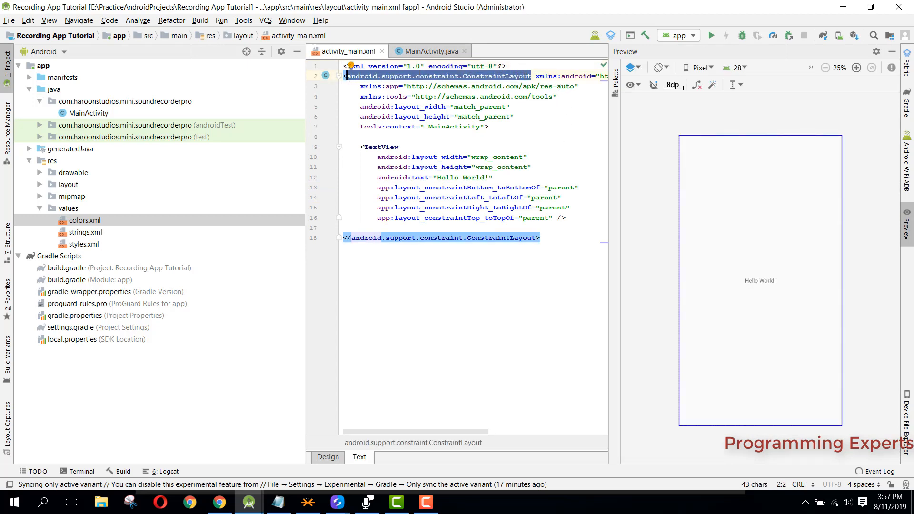
type("RelativeLayout xmlns:android=\"http://schemas.android.com/apk/")
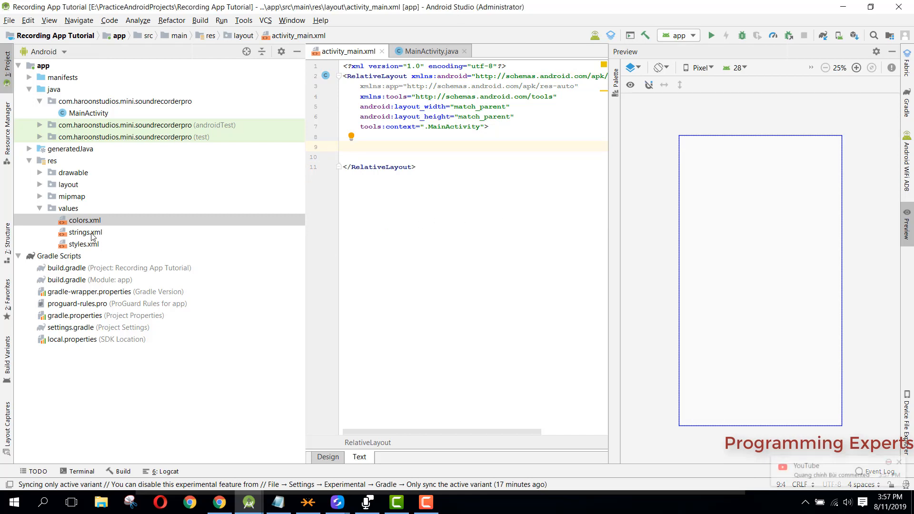
double_click(85, 232)
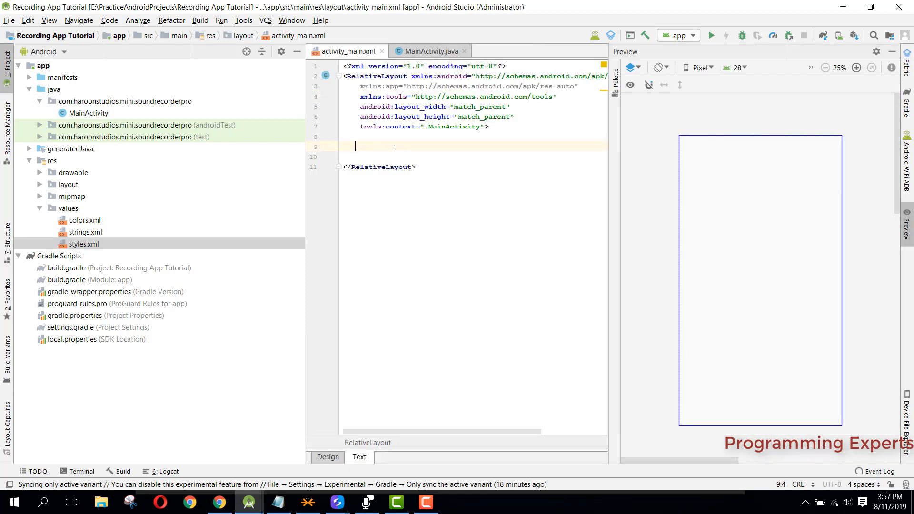
Add a support.v7 Toolbar with match_parent width, wrap_content height, 4dp elevation, id toolbar and colorPrimary background.
type("<Toolbar")
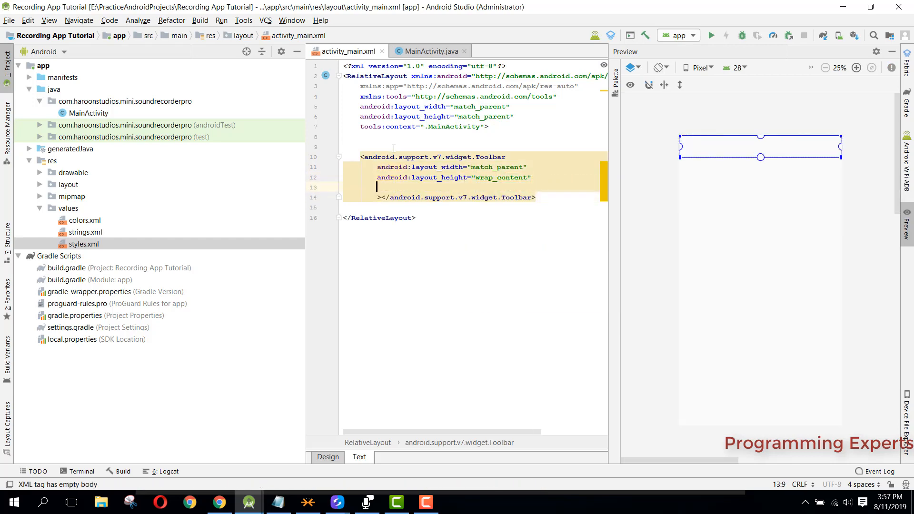
type("el")
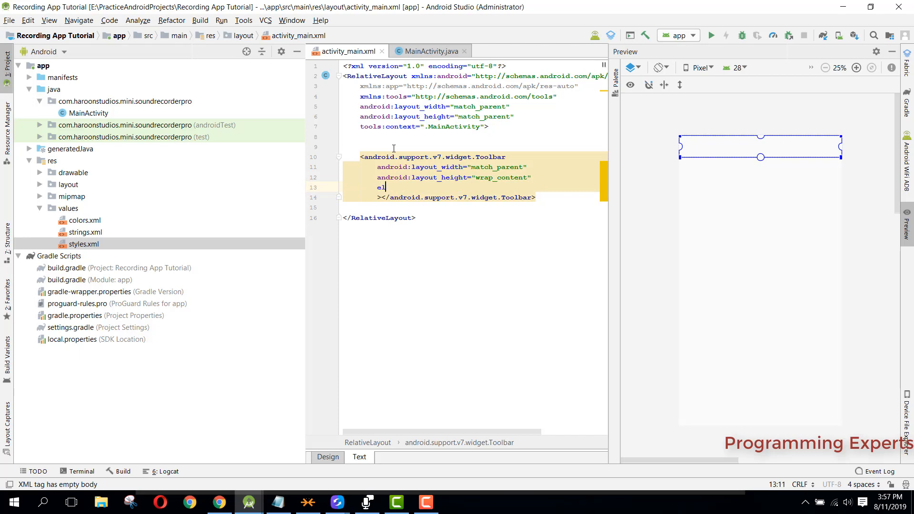
type("android:elevation=\"4dp\"")
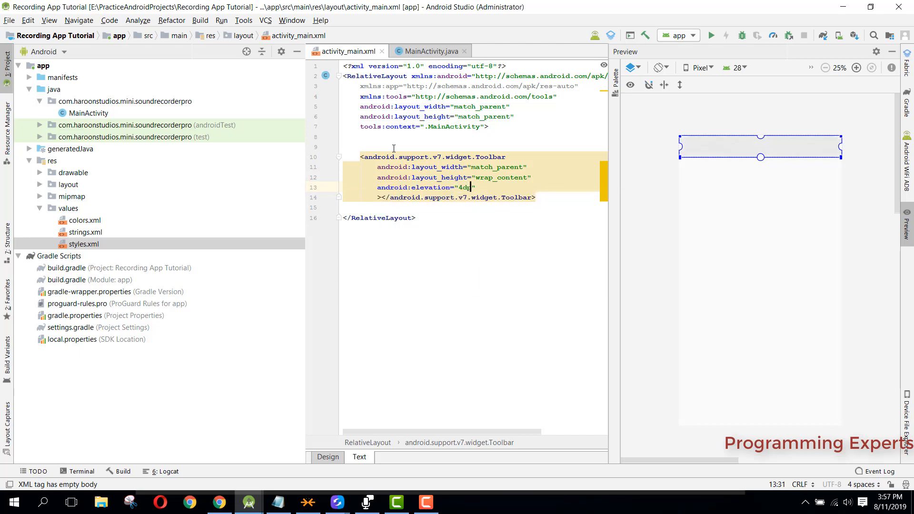
key("enter")
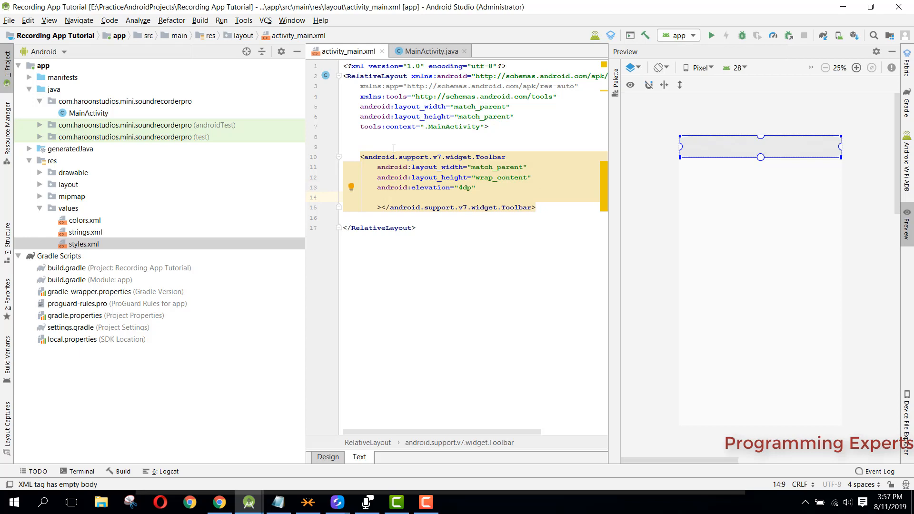
type("android:id=\"@+id/toolbar")
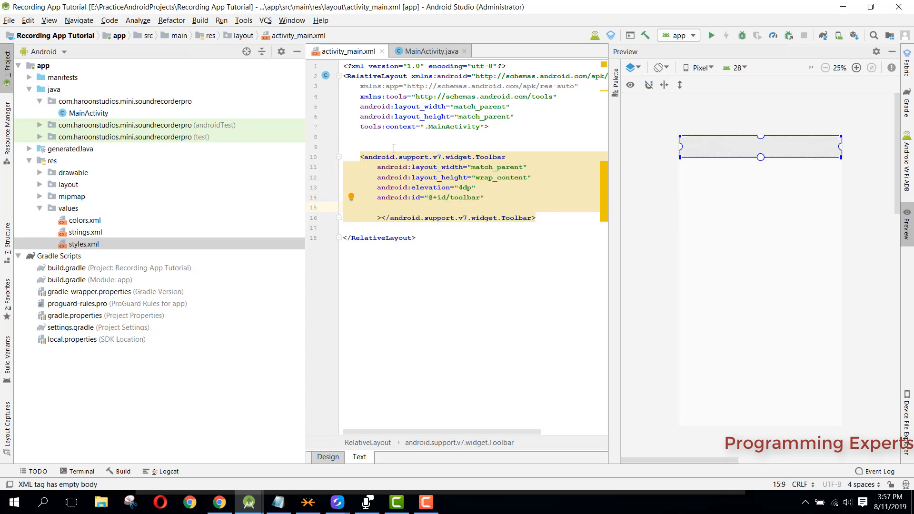
type("android:background=\"@co\"")
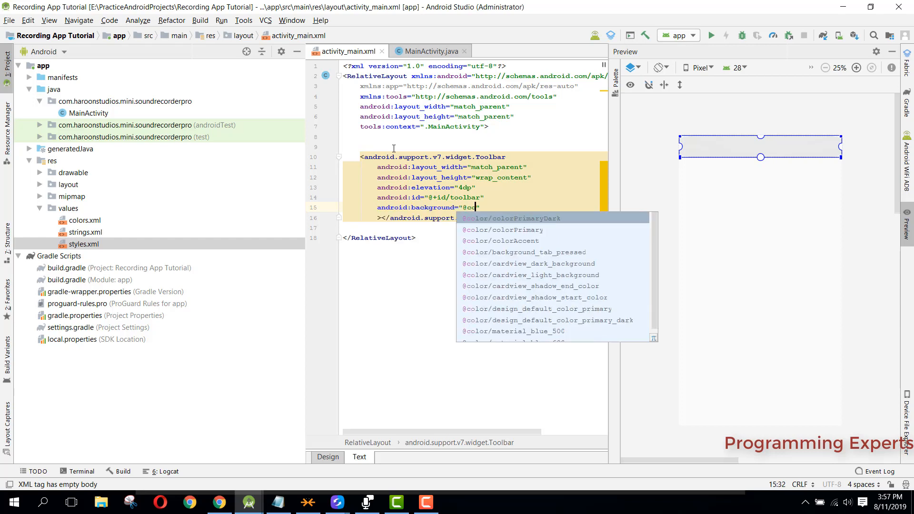
left_click(499, 230)
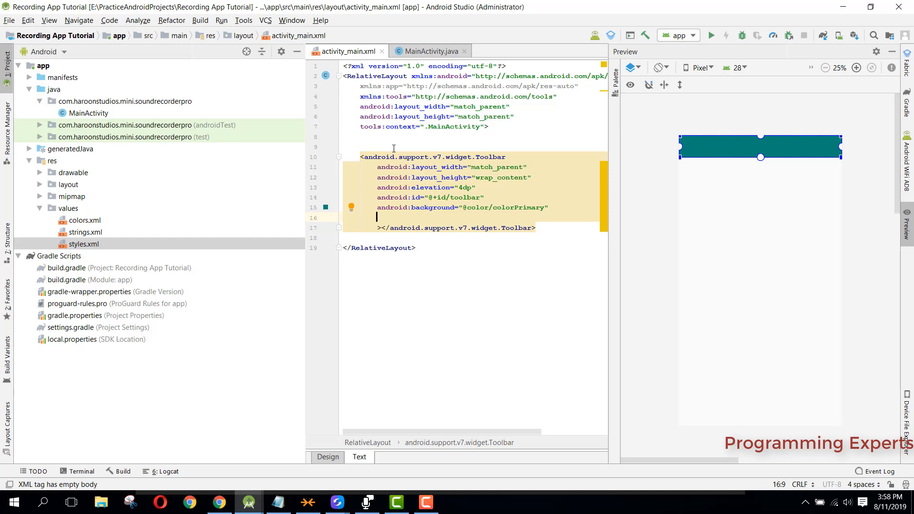
key("Backspace")
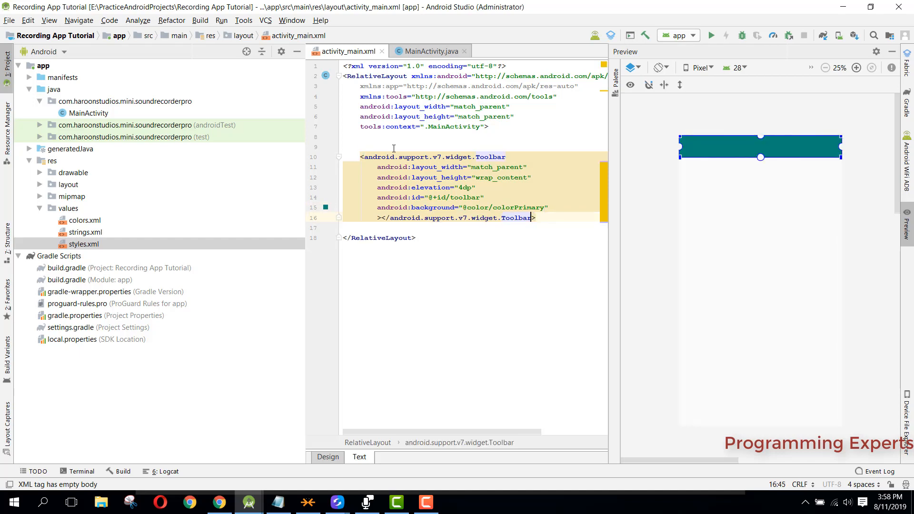
key("Backspace")
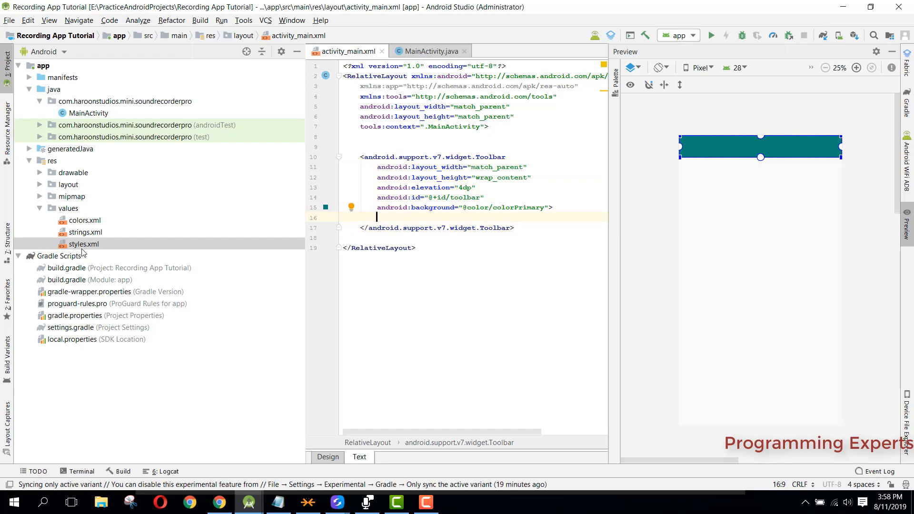
From styles.xml jump to colors.xml and pick pink shades for colorPrimary and colorPrimaryDark with the gutter picker.
double_click(83, 244)
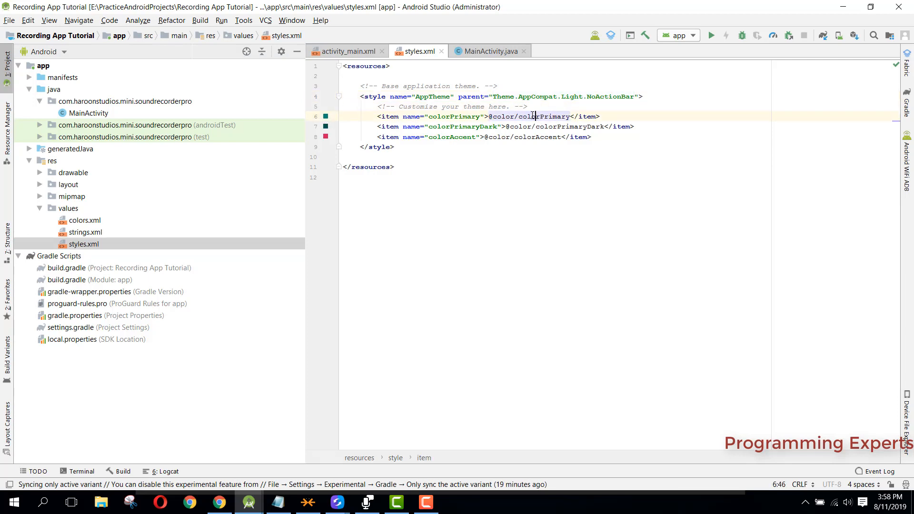
left_click(321, 86)
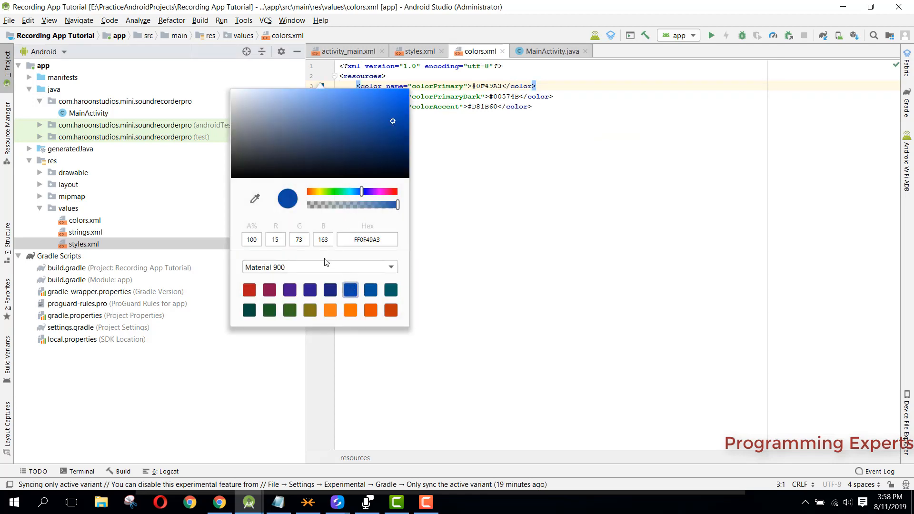
left_click(350, 310)
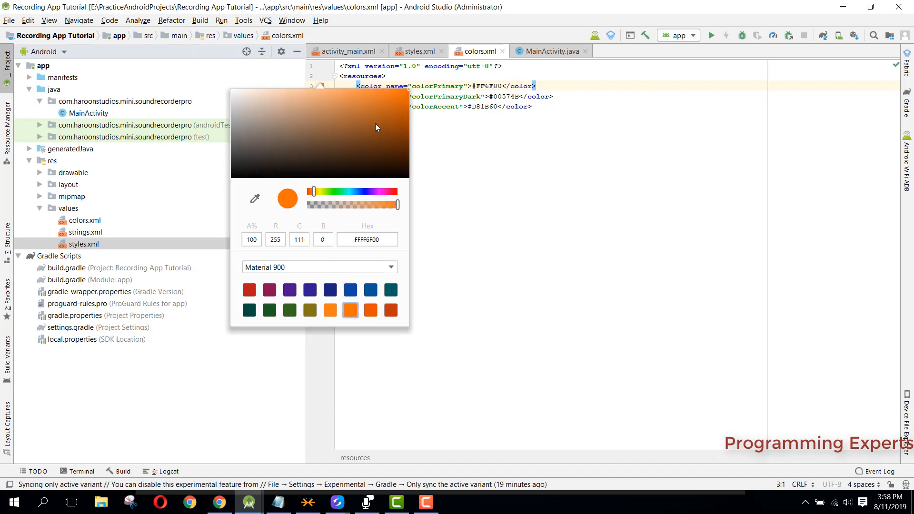
left_click(268, 289)
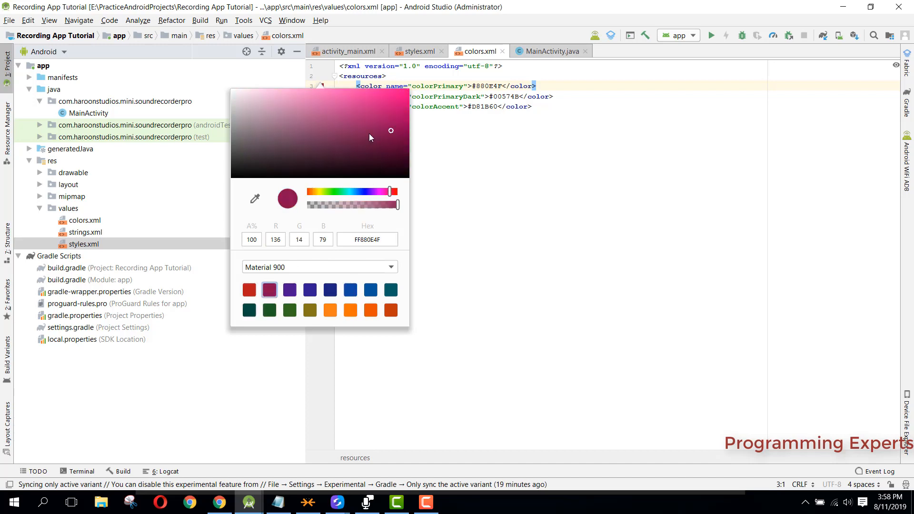
left_click(378, 103)
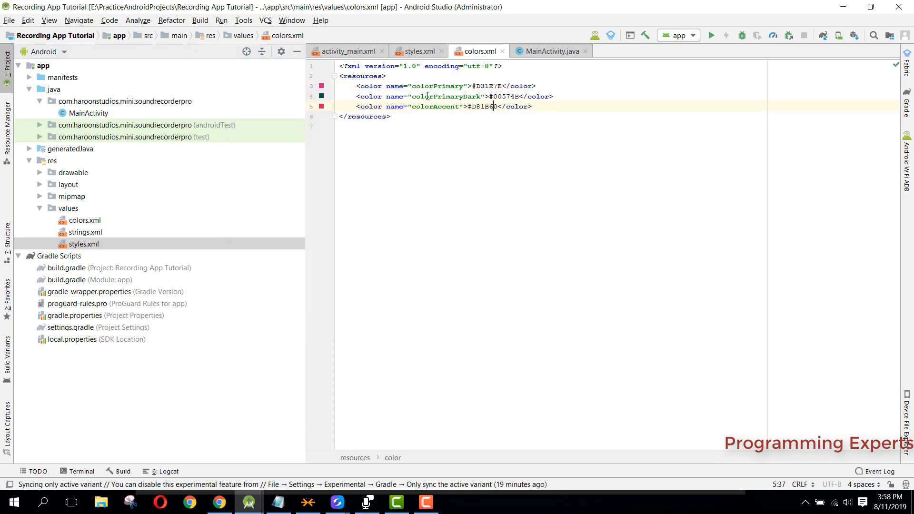
left_click(320, 96)
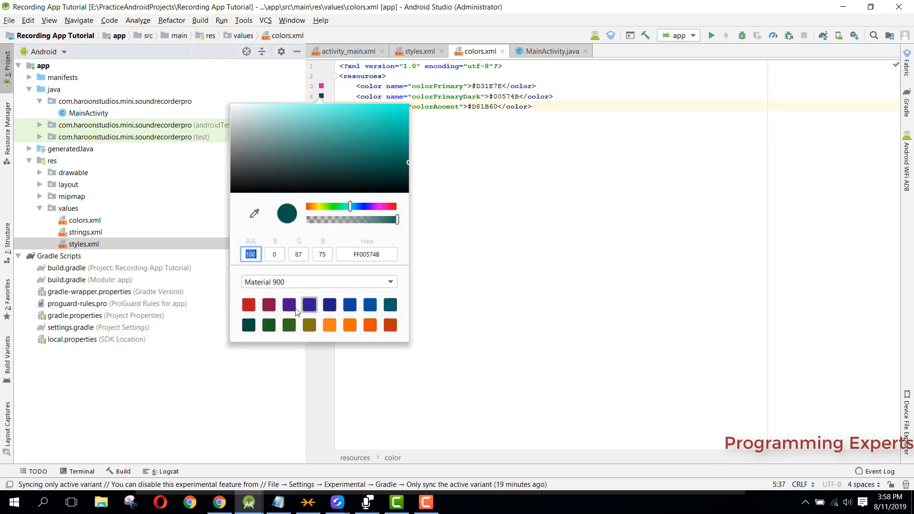
left_click(268, 305)
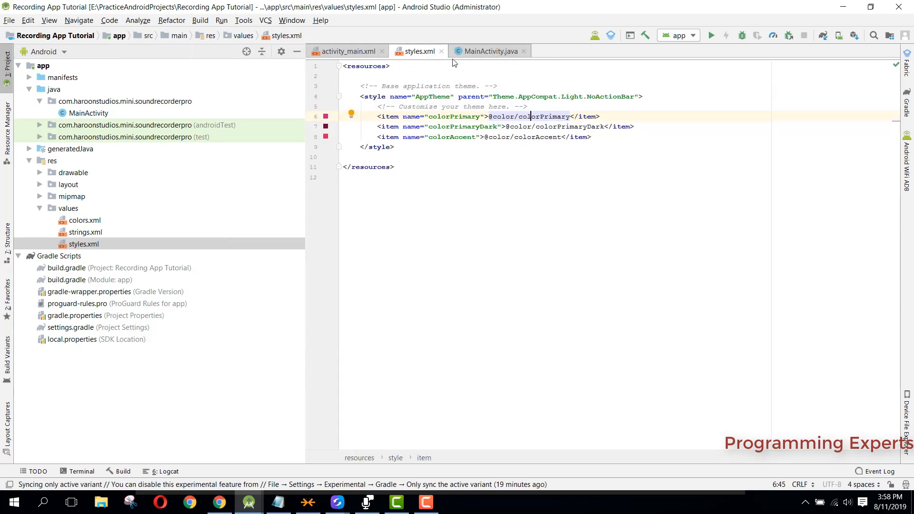
Add a PagerSlidingTabStrip below the Toolbar with actionBarSize height and a colorPrimary background.
left_click(343, 51)
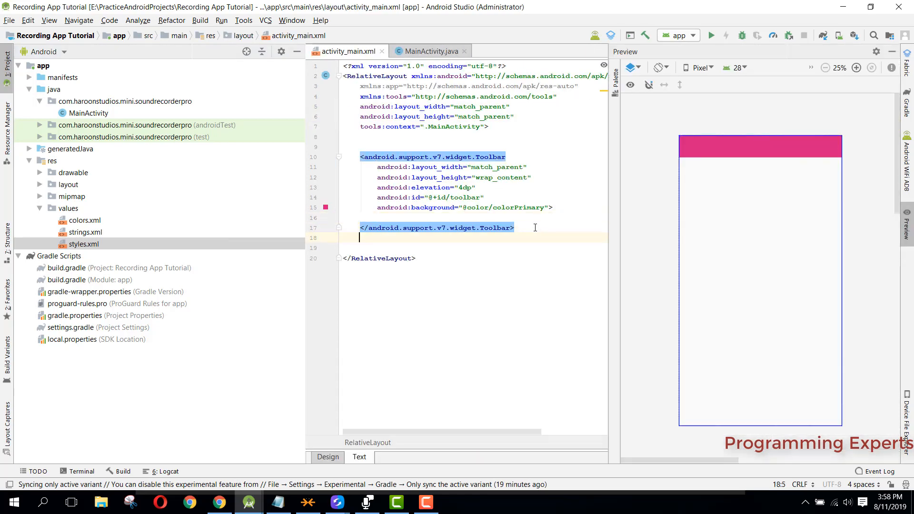
type("<")
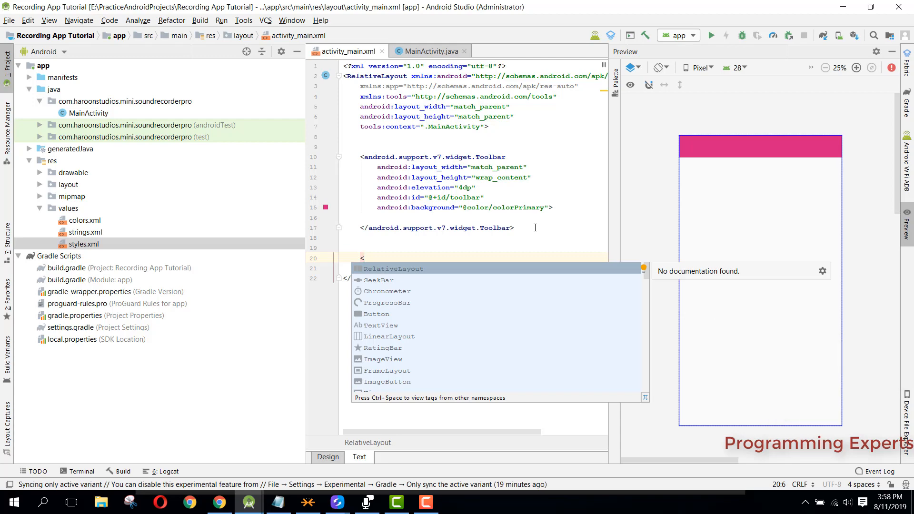
type("PagerSlidingTabStrip")
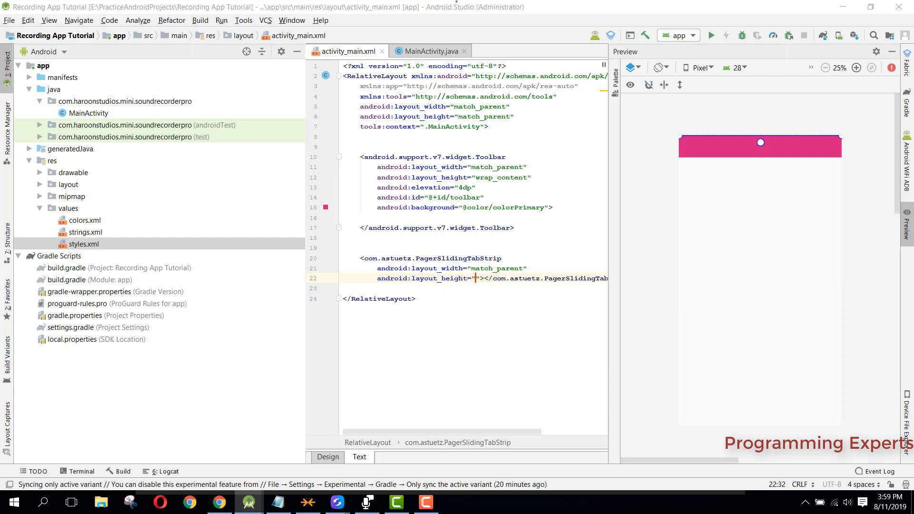
mouse_move(648, 225)
type("?attr/")
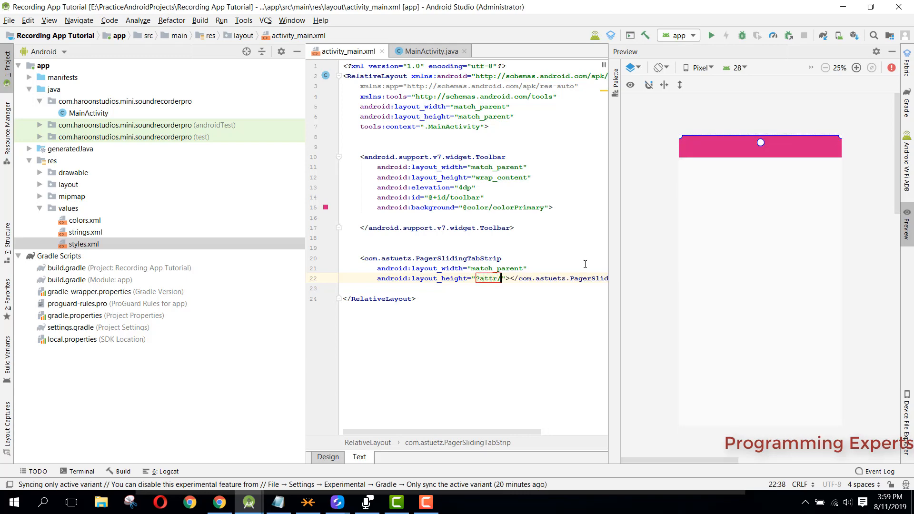
type("actionba")
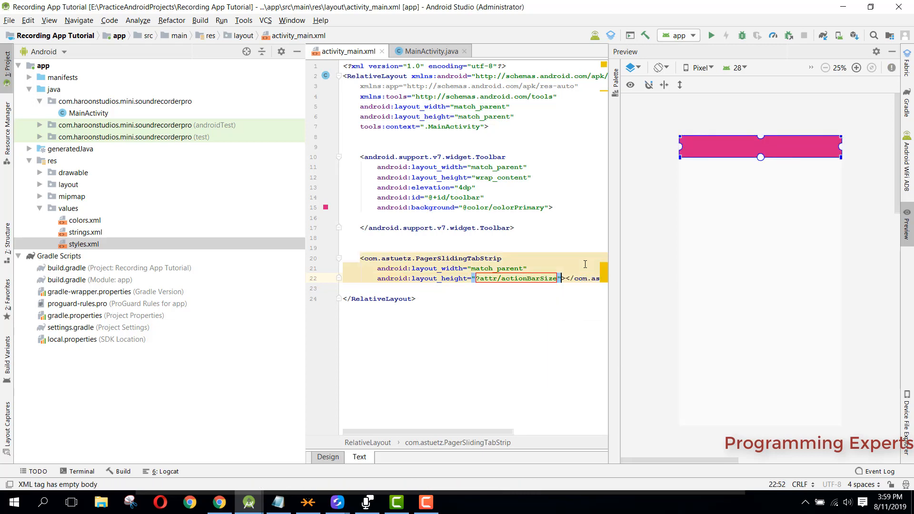
type("bac")
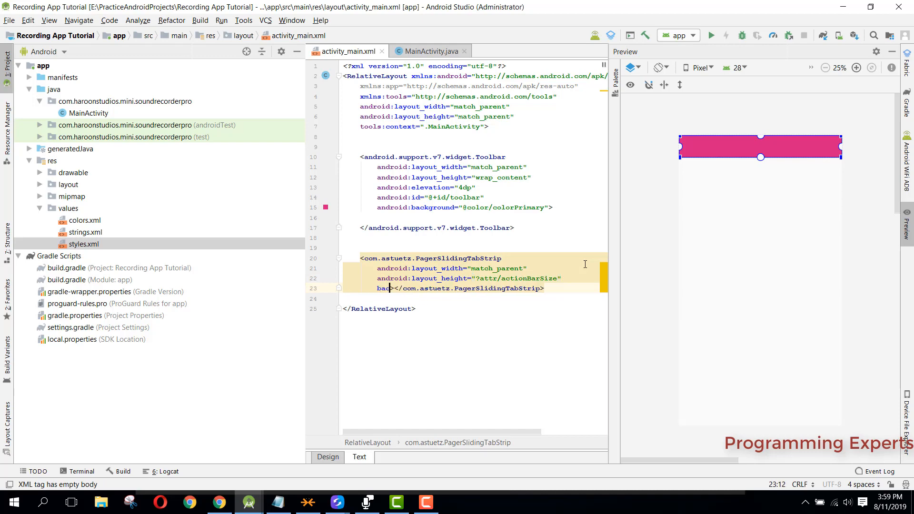
type("ndroid:background=\"@color/colorPrimary")
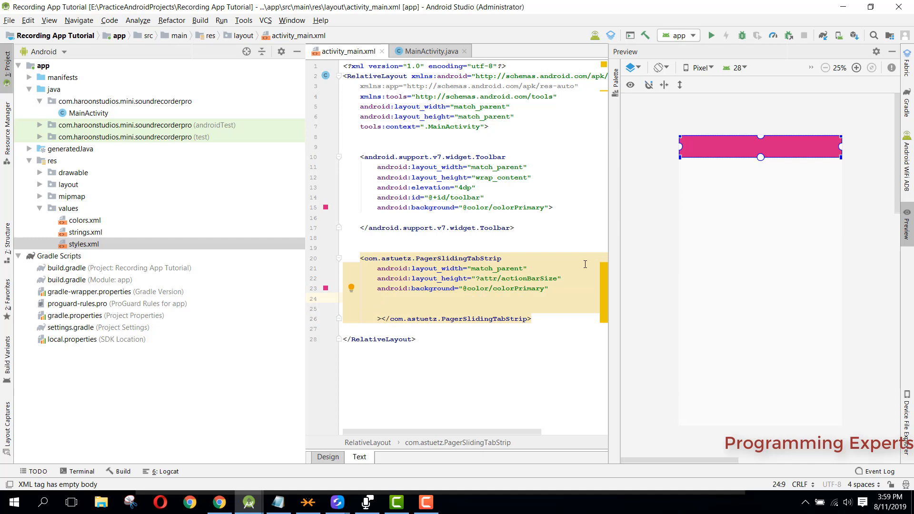
Give the tab strip textColor #fff and 4dp elevation.
type("te")
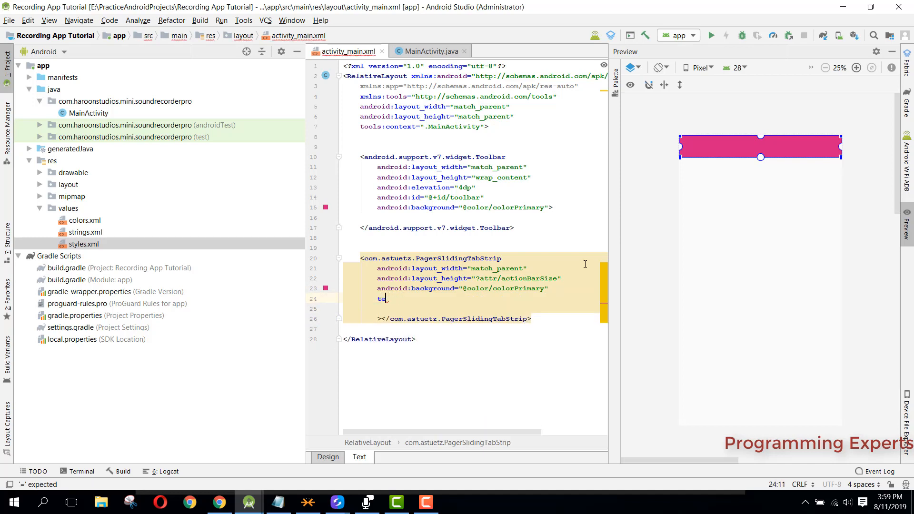
type("xt")
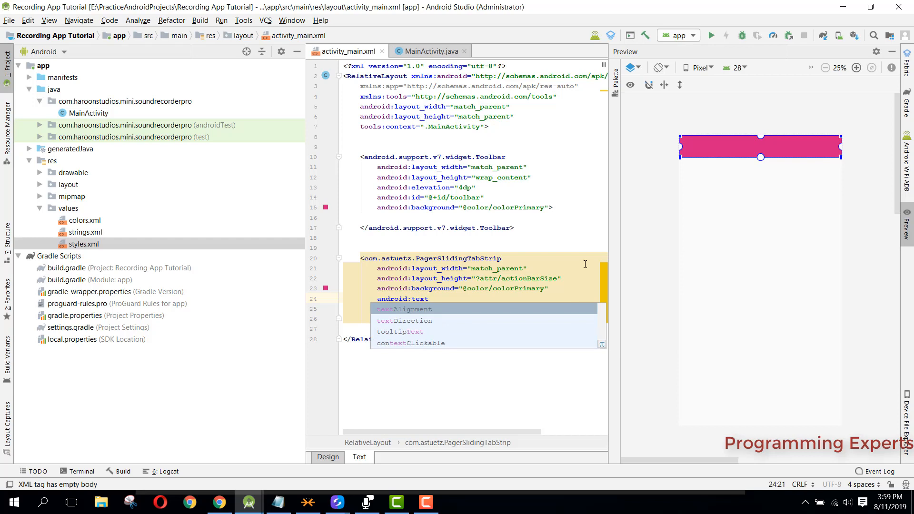
type("Color")
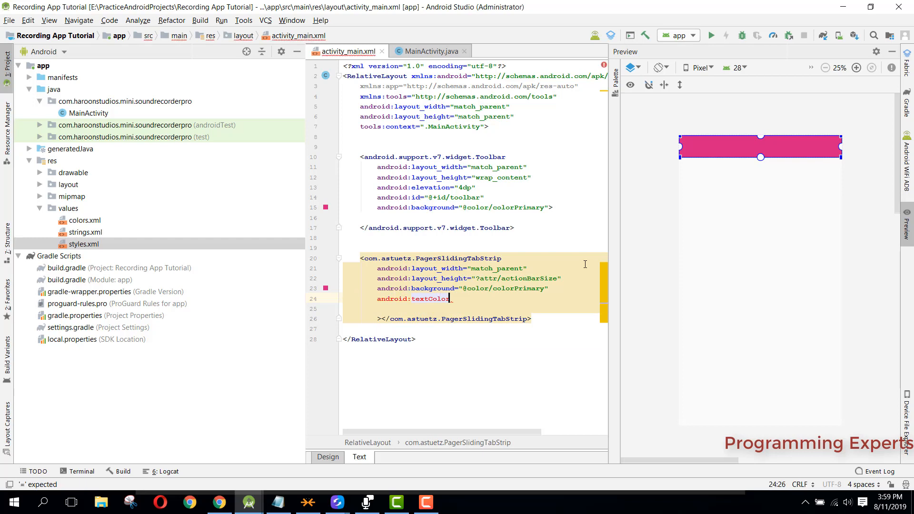
type("=\"@color/\"")
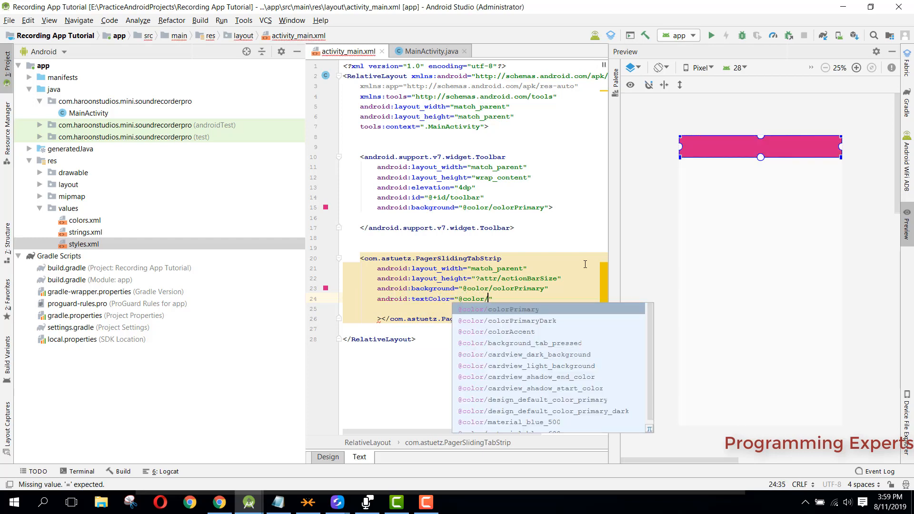
type("fff")
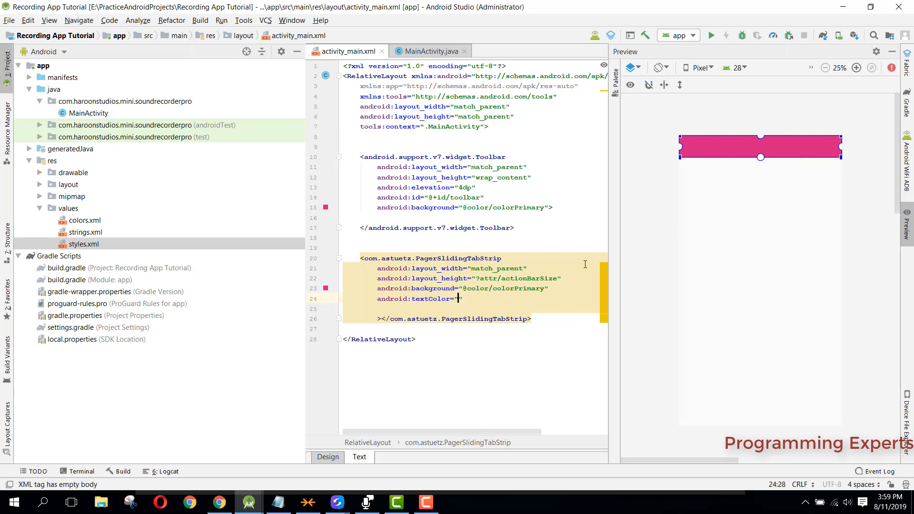
type("#fff")
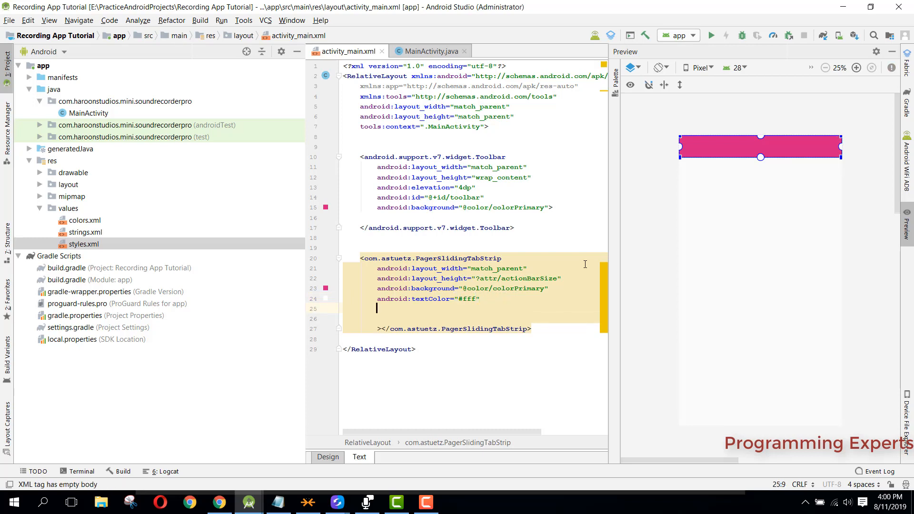
type("elevation=\"4dp")
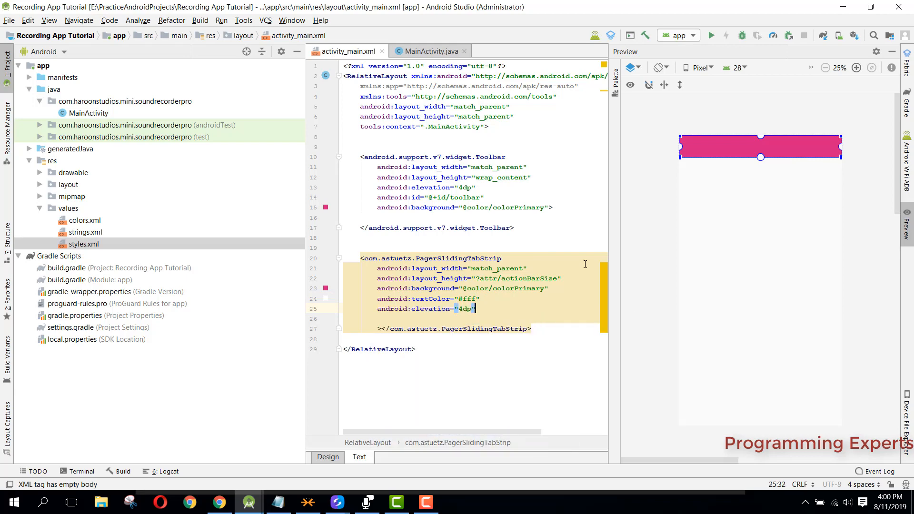
type("ps")
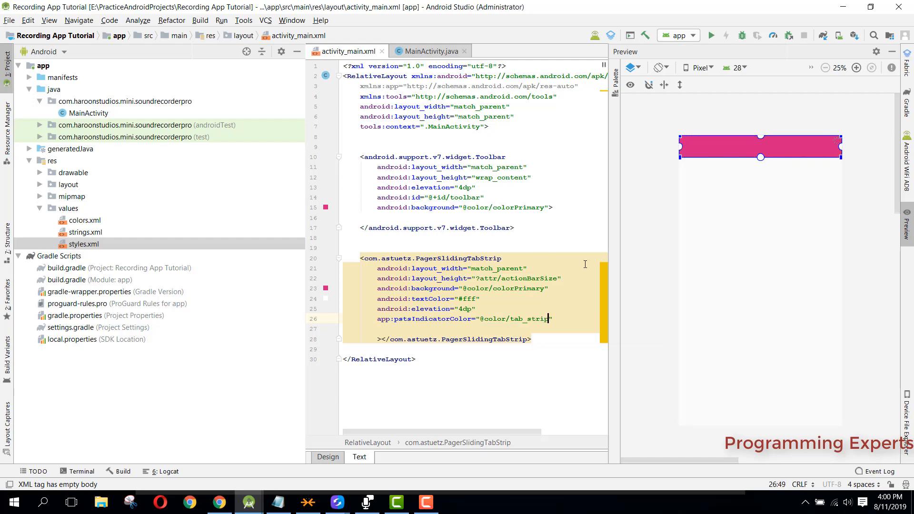
key("enter")
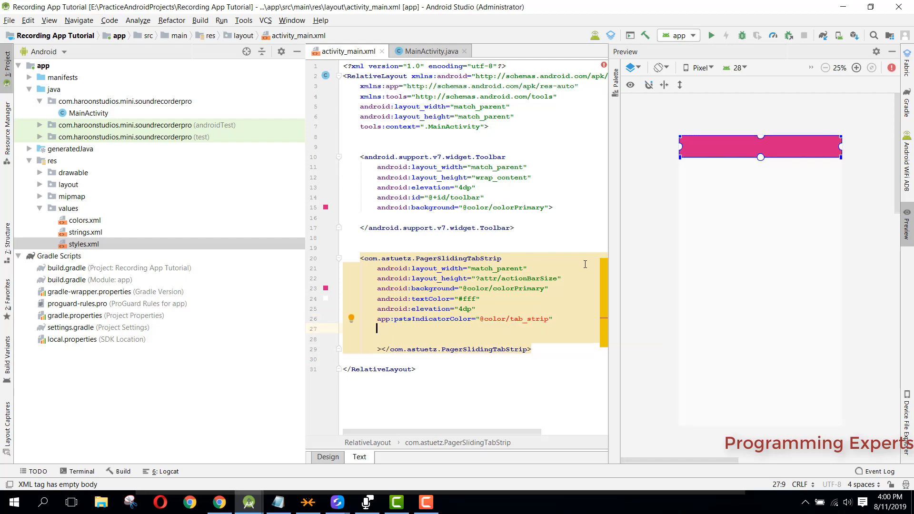
type("pstsIndicatorHeight=\"")
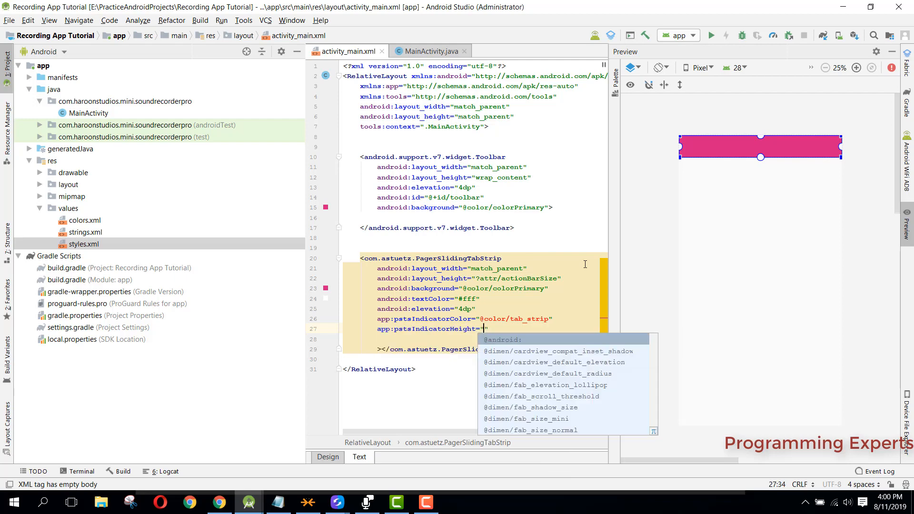
type("5dp")
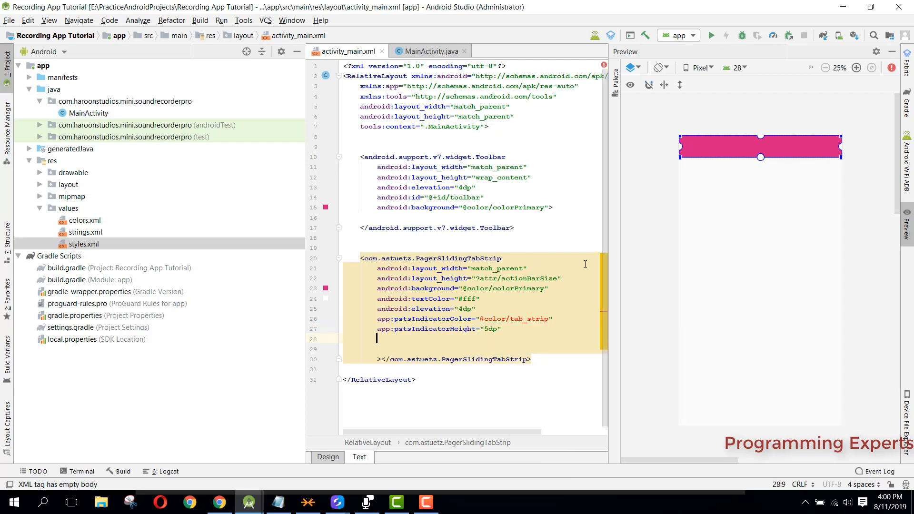
type("pstsShouldExpand=\"true")
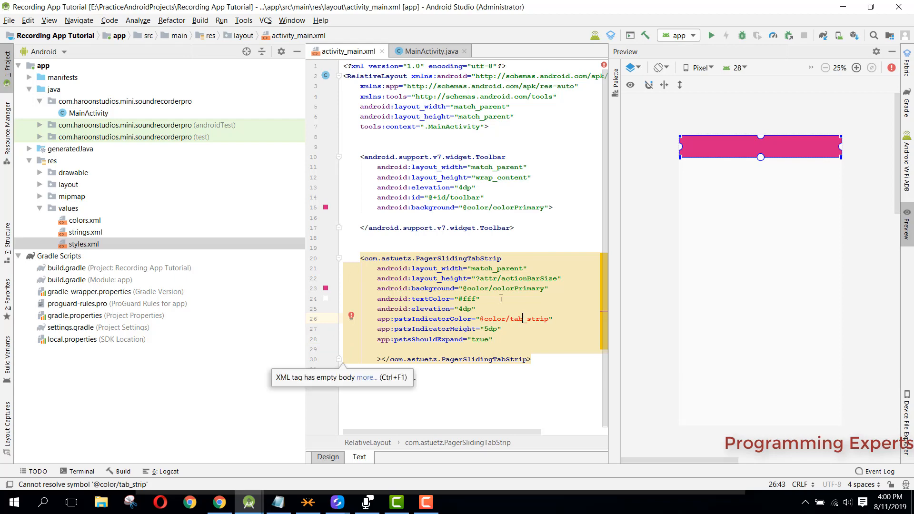
Define a tab_strip colour #E429… in colors.xml so the indicator reference resolves.
double_click(529, 318)
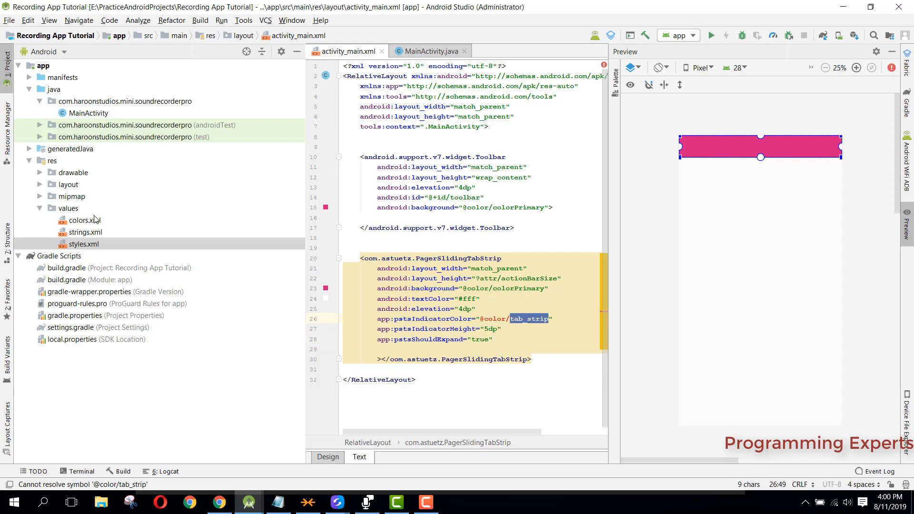
double_click(84, 220)
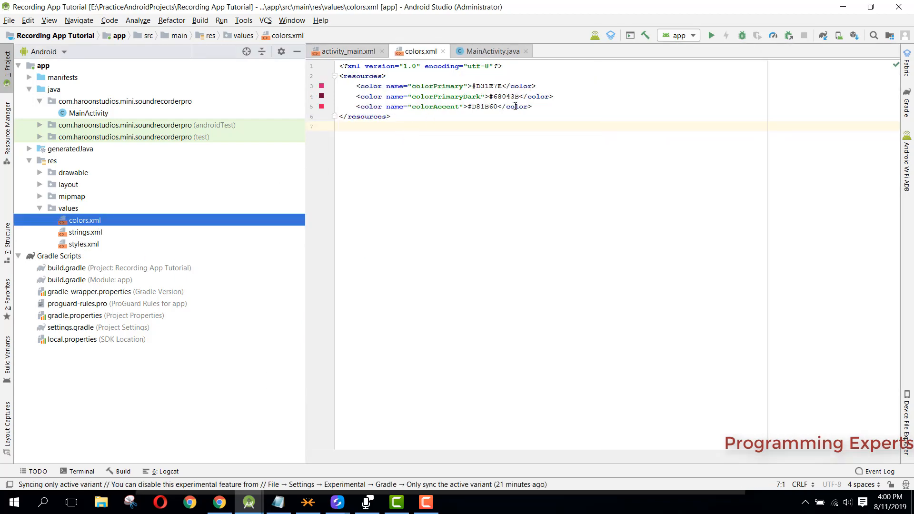
type("<c")
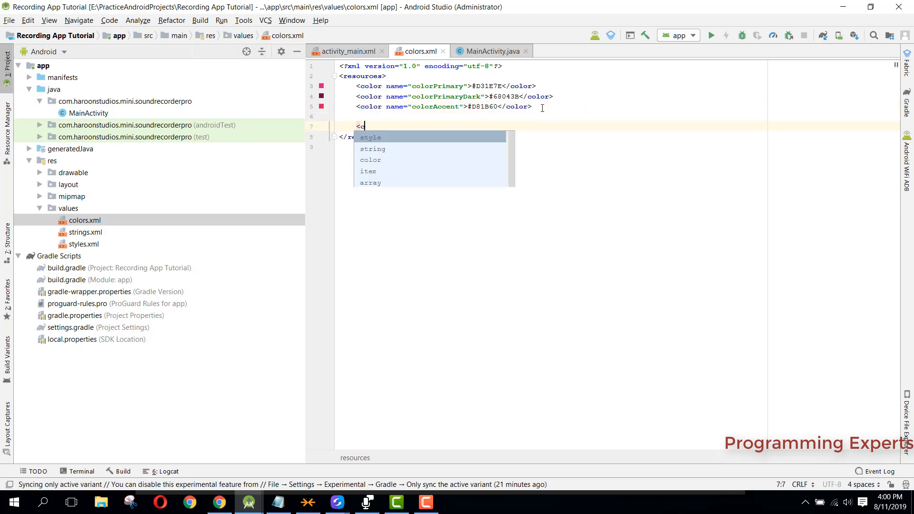
type("olor name=\"tab_strip\">c</color>")
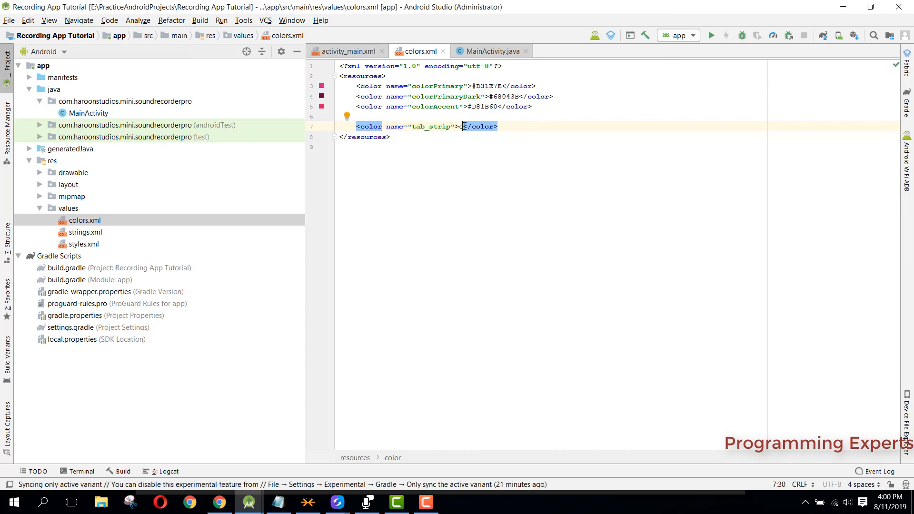
type("tab_strip")
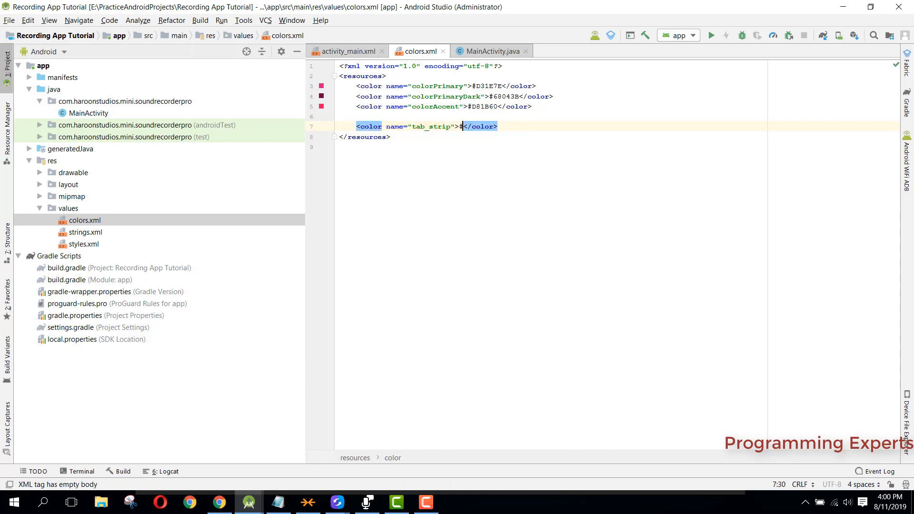
type("E")
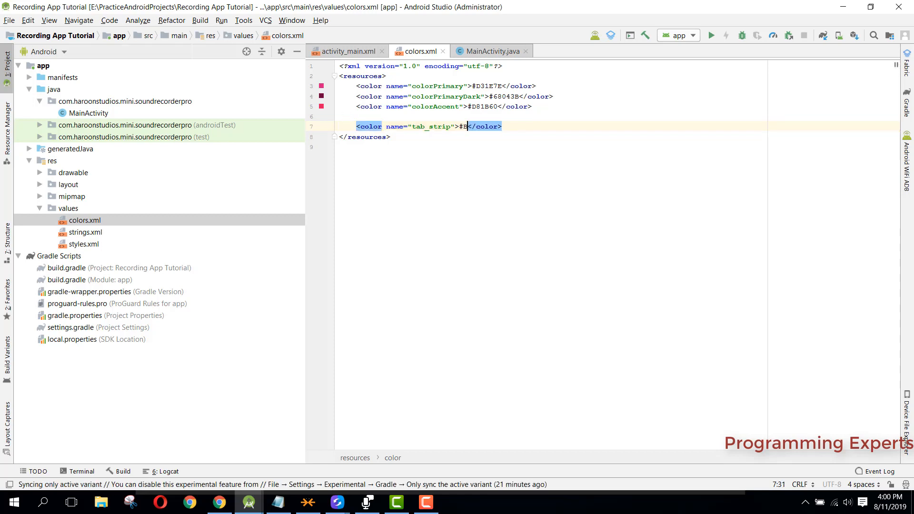
type("429")
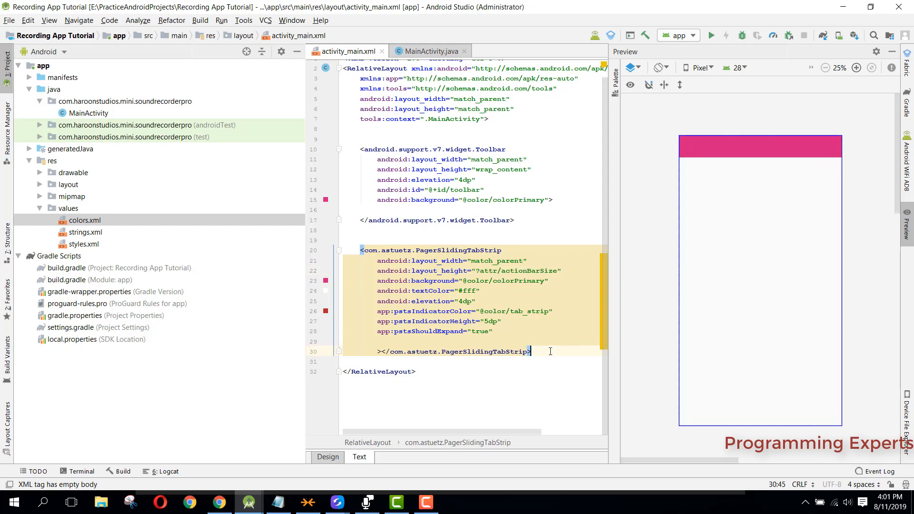
Add a support.v4 ViewPager below the tab strip with match_parent width, 0px height and a layout_weight.
key("enter")
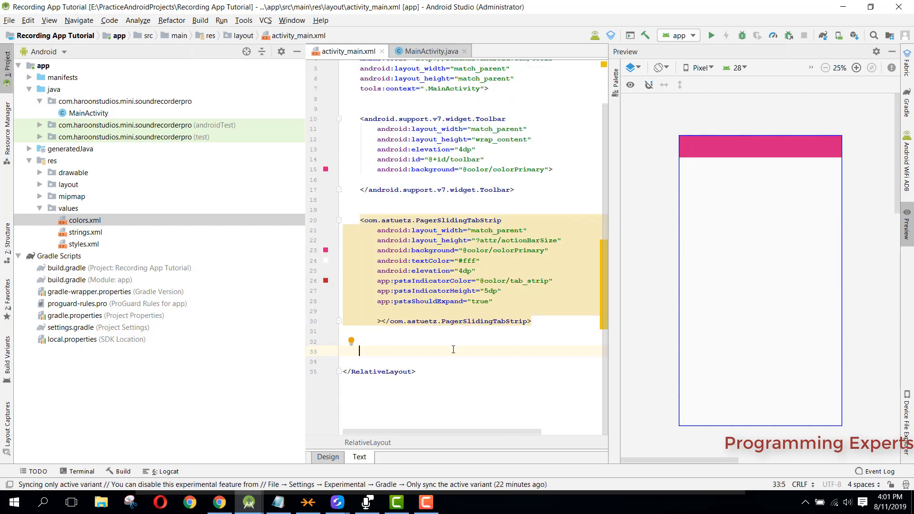
type("<")
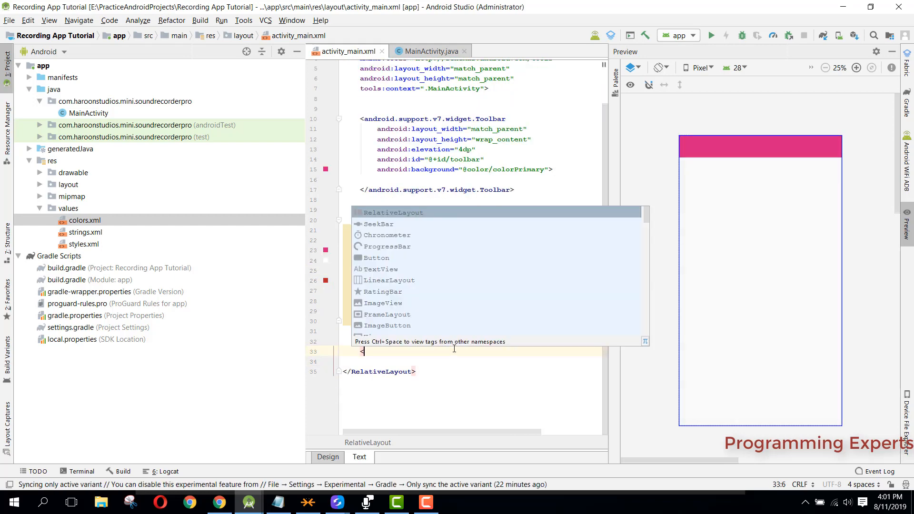
type("ViewPager")
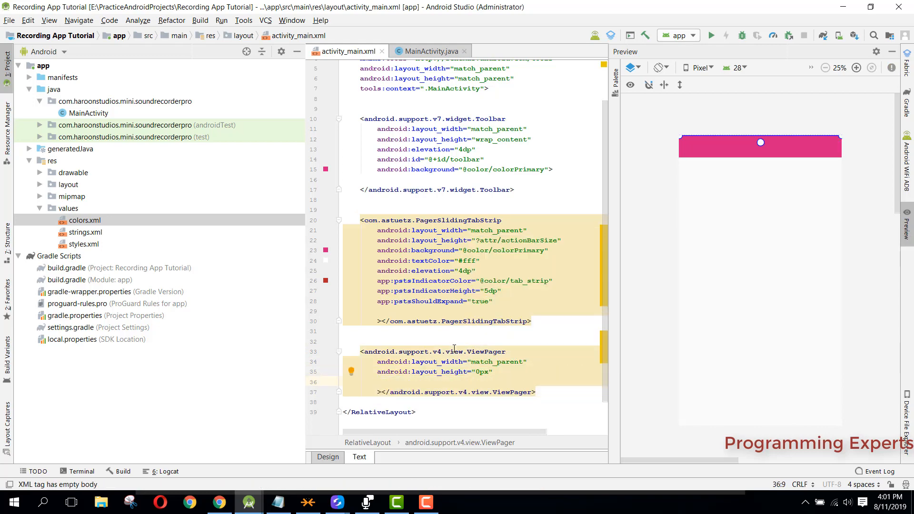
type("weight")
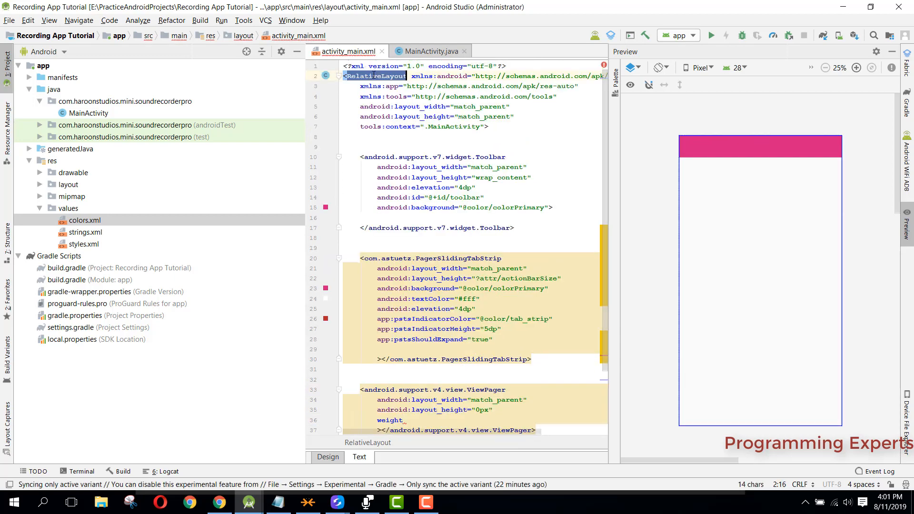
Rename the root to LinearLayout and give the ViewPager weight 1, background #fff and an id attribute.
type("LinearLayout")
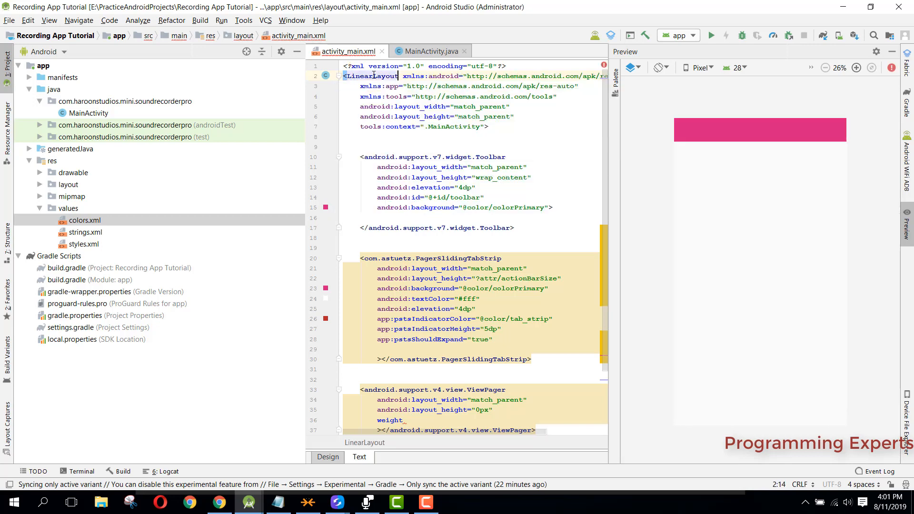
scroll("down", 3)
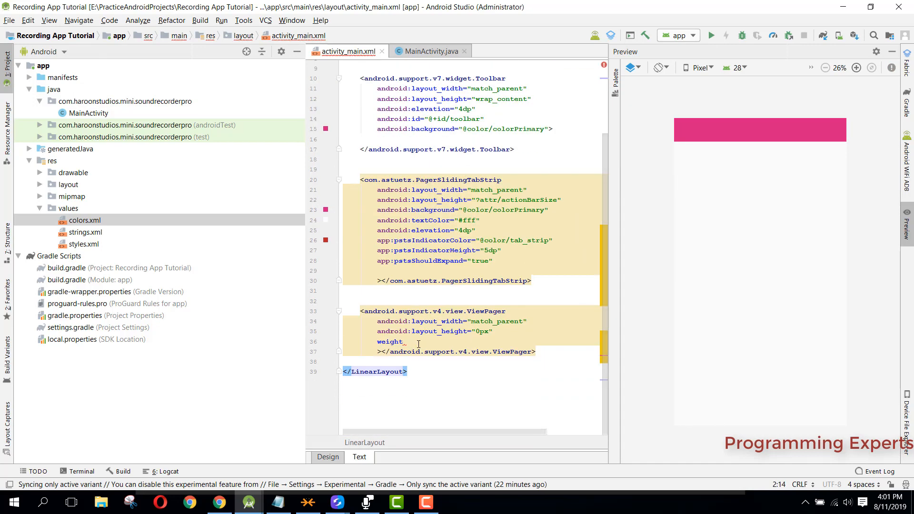
type("weight")
type("android:background=\"#")
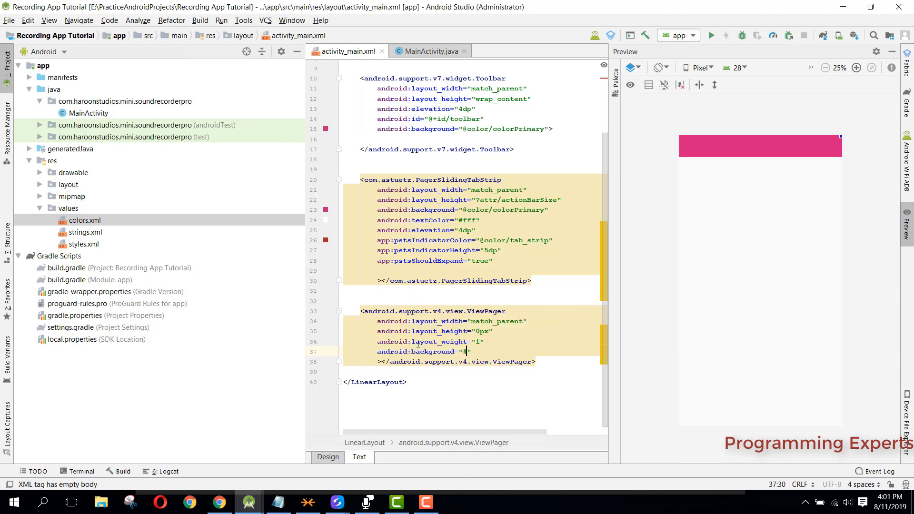
type("#fff")
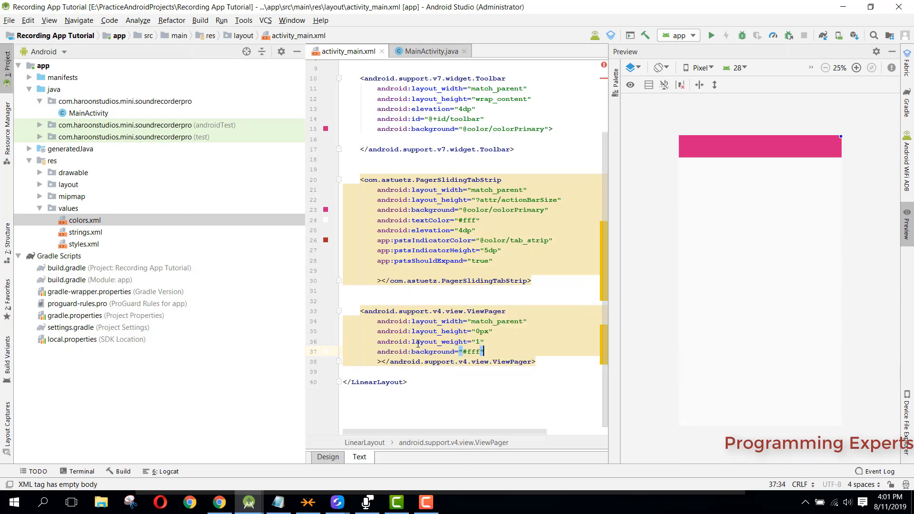
type("android:id=\"@+id/\"")
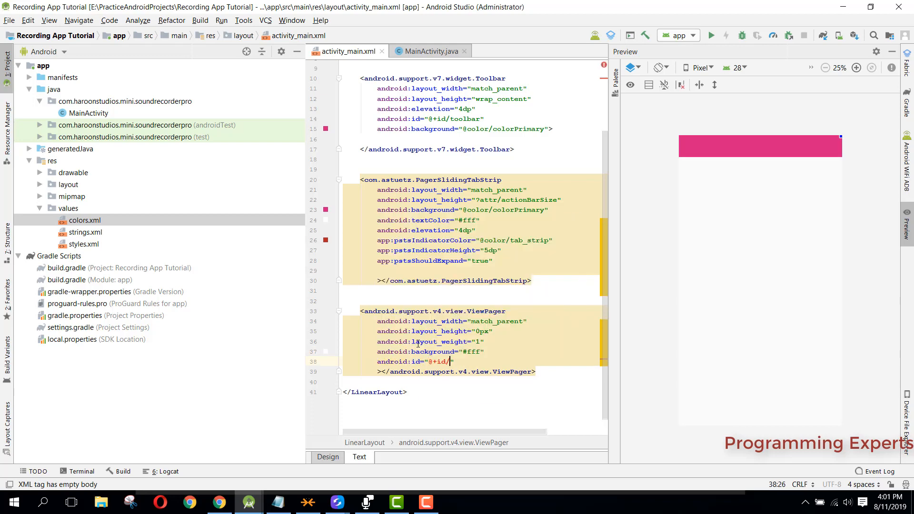
Name the ViewPager pager and add a match_parent FrameLayout with id container after it.
type("pager")
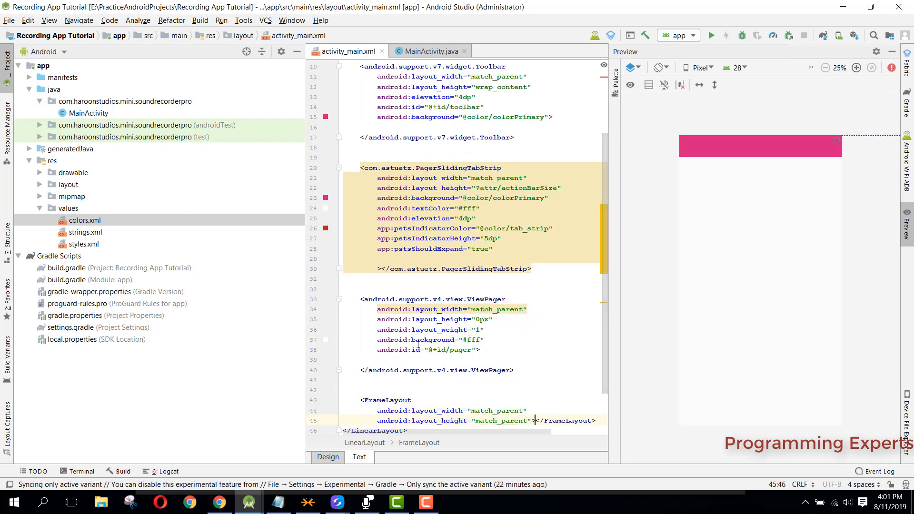
key("enter")
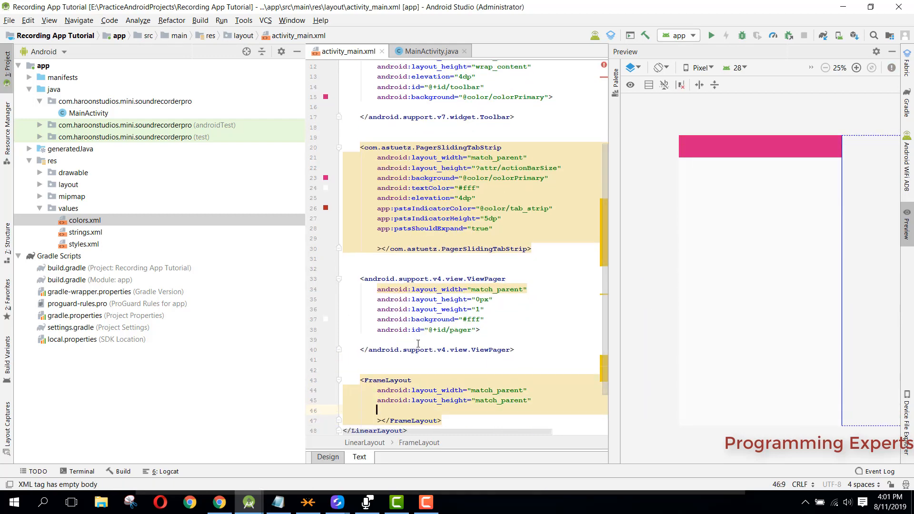
type("android:id=\"@+id/container")
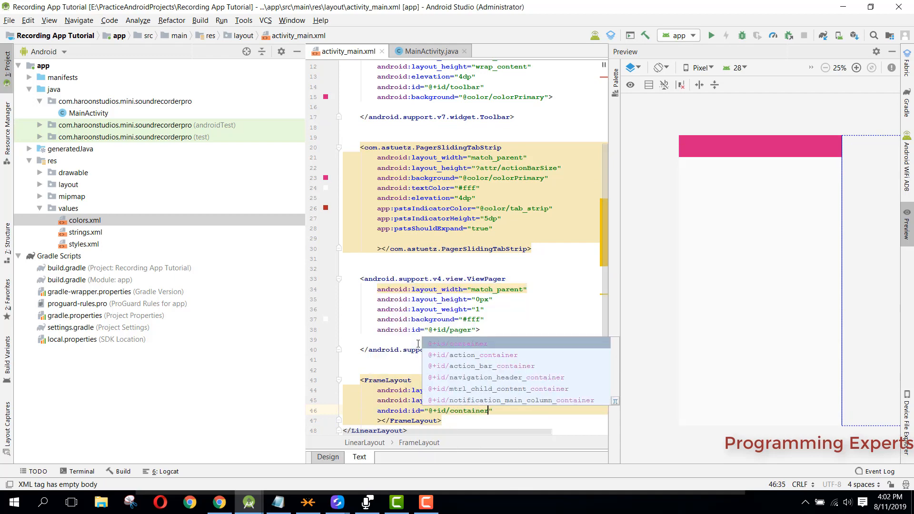